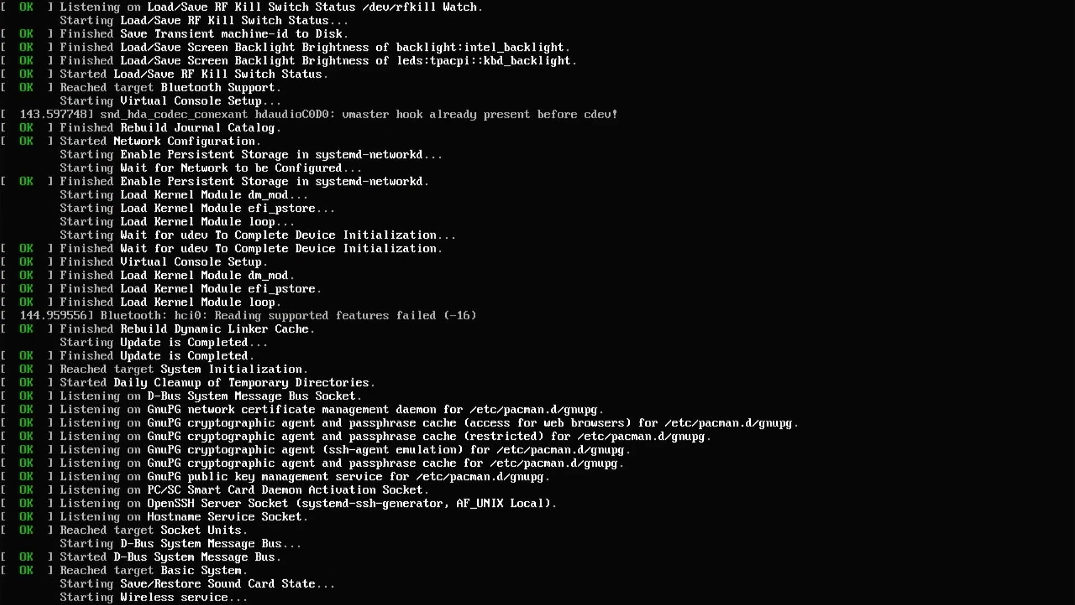
Enter the archinstall command at the root@archiso prompt after boot finishes
{"action": "type", "text": "archinstall"}
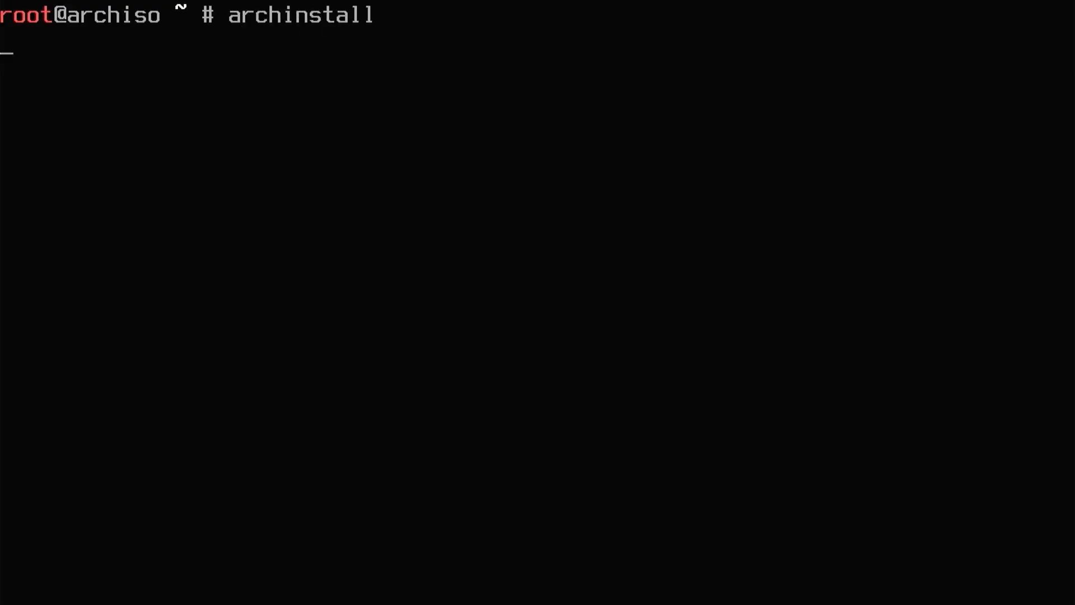
Launch the archinstall guided installer and move to Disk configuration
{"action": "key", "text": "Return"}
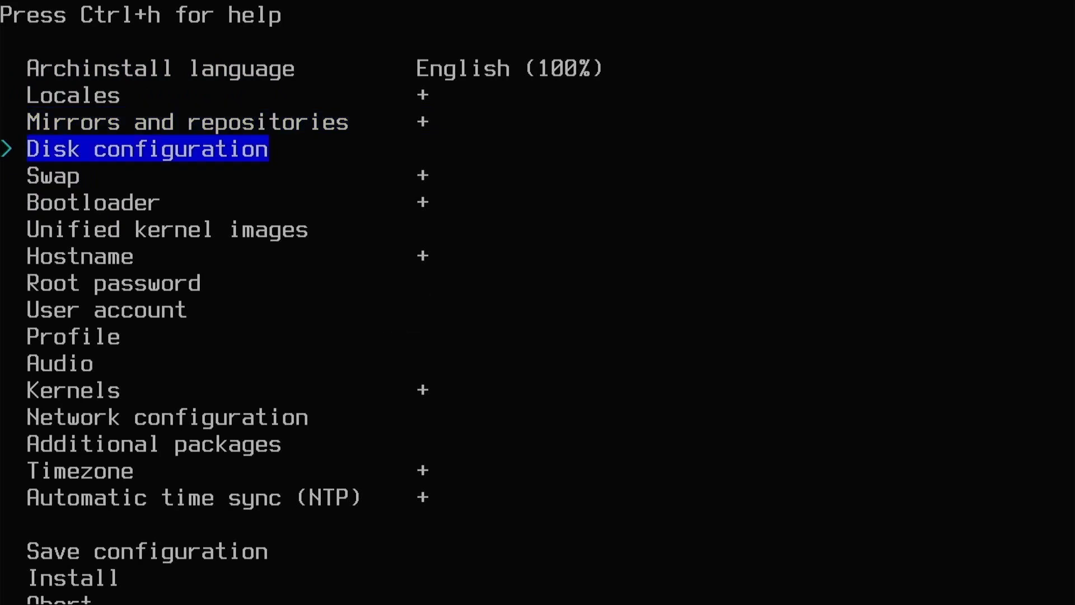
{"action": "key", "text": "Down"}
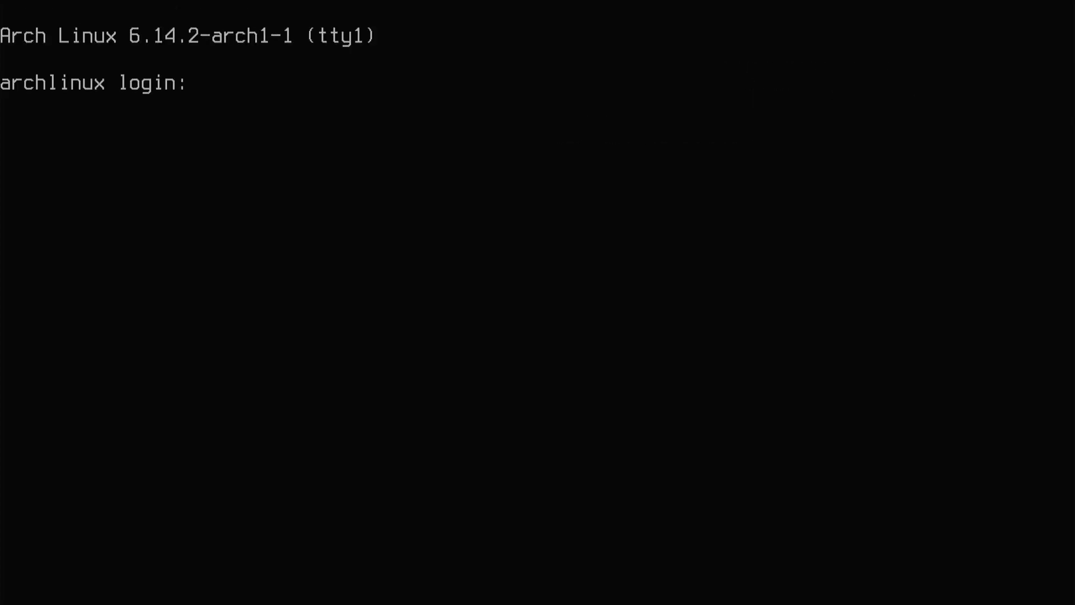
Log in as 'beds', start the i3 session, and run neofetch in Konsole
{"action": "type", "text": "beds"}
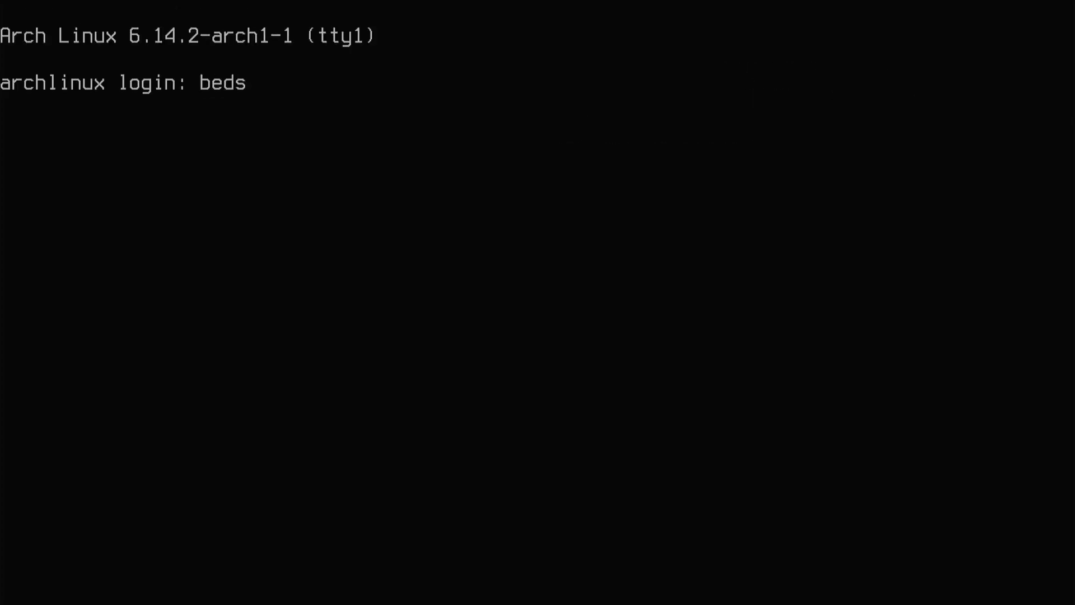
{"action": "key", "text": "Return"}
{"action": "type", "text": "sta"}
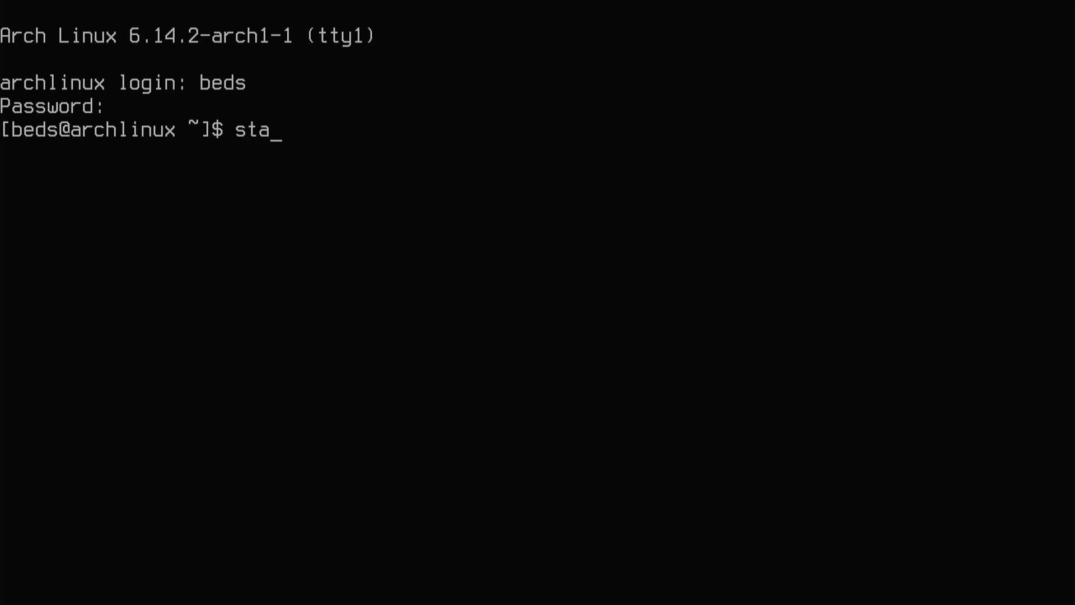
{"action": "key", "text": "Return"}
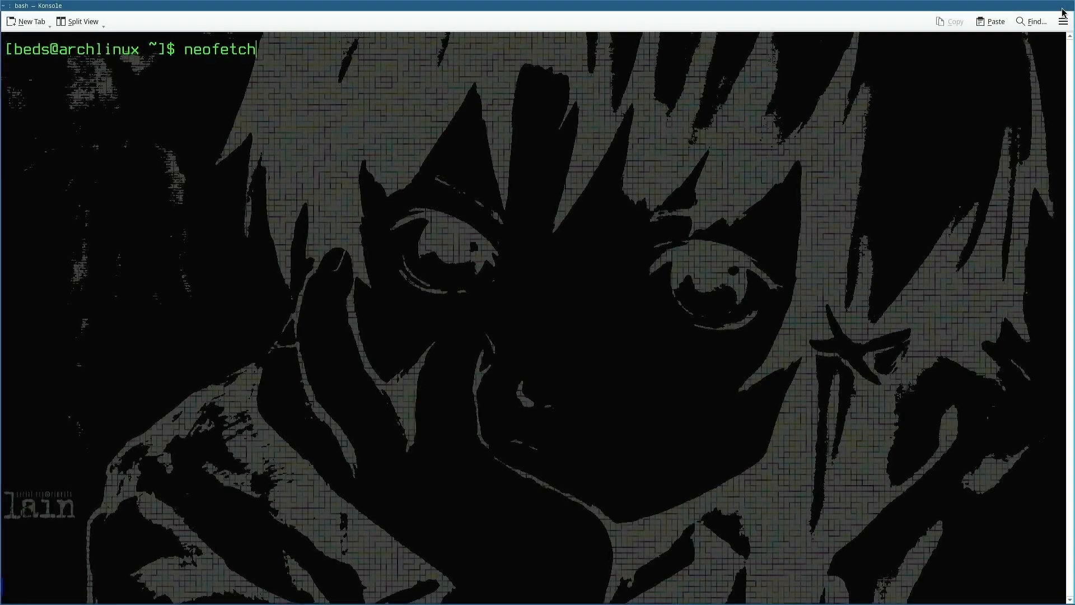
{"action": "key", "text": "Return"}
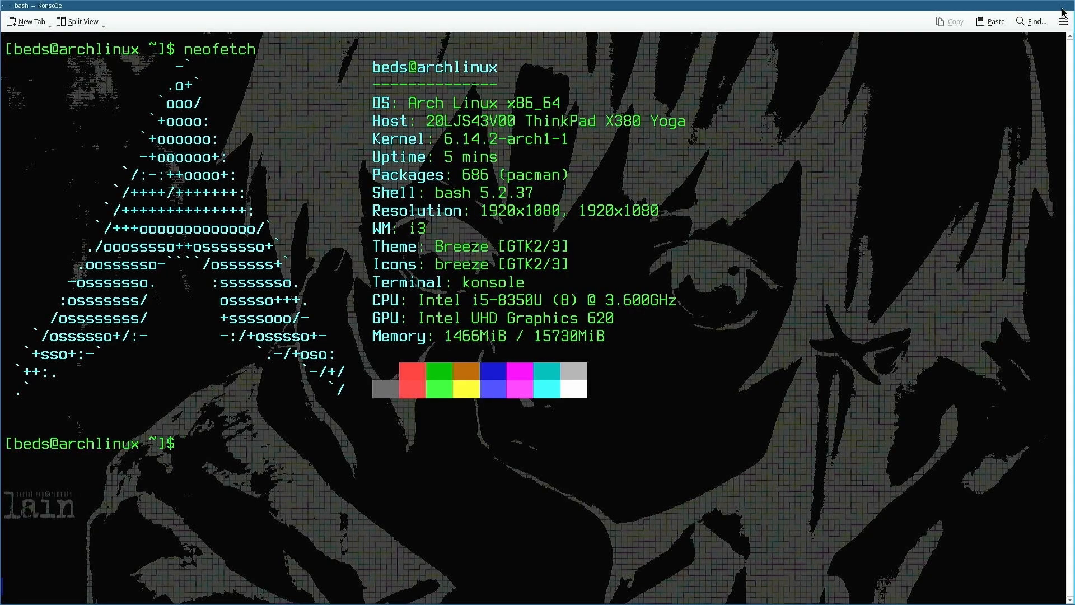